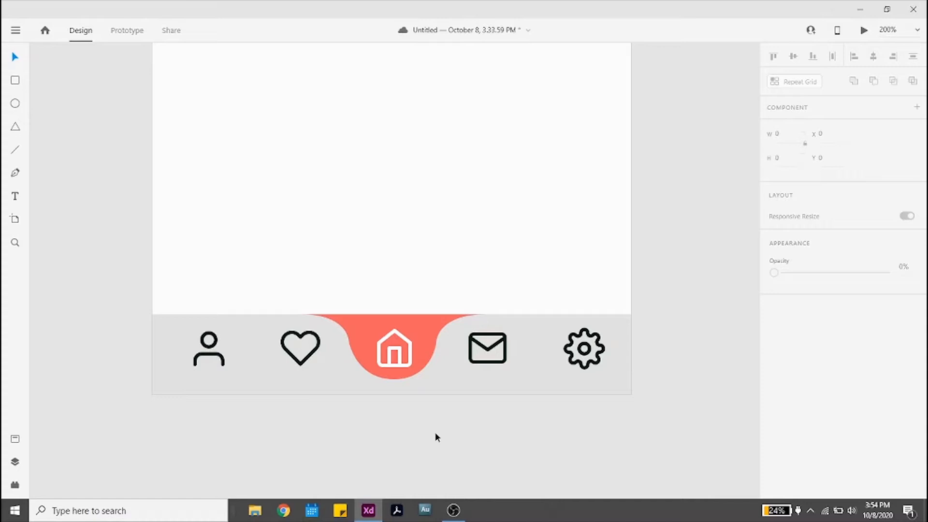
# Subtract the coral drop shape from the grey bar, leaving a curved notch under the home icon
pyautogui.click(393, 349)
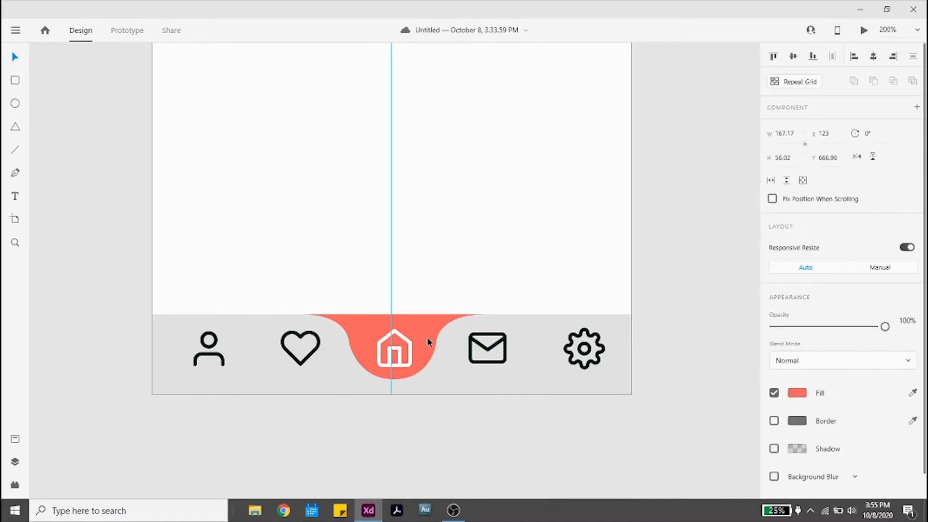
pyautogui.moveTo(393, 348); pyautogui.dragTo(582, 348)
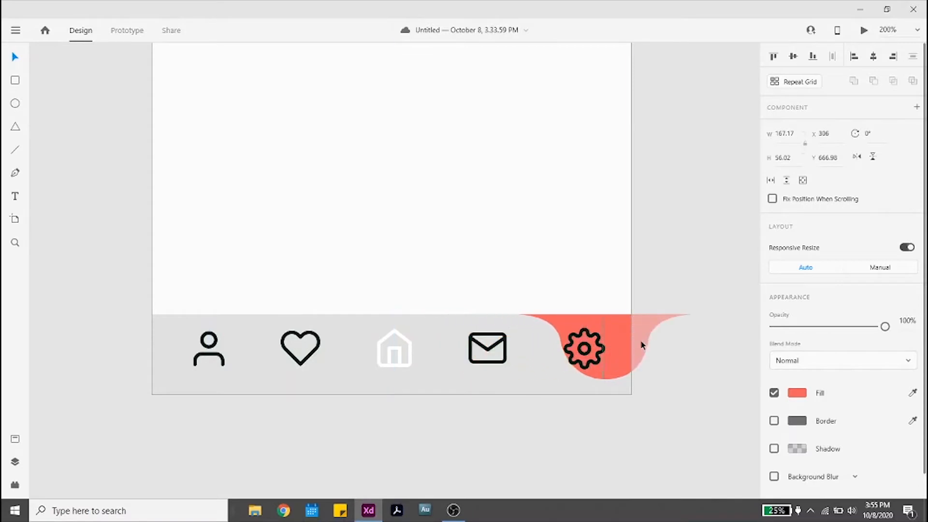
pyautogui.moveTo(582, 348); pyautogui.dragTo(393, 348)
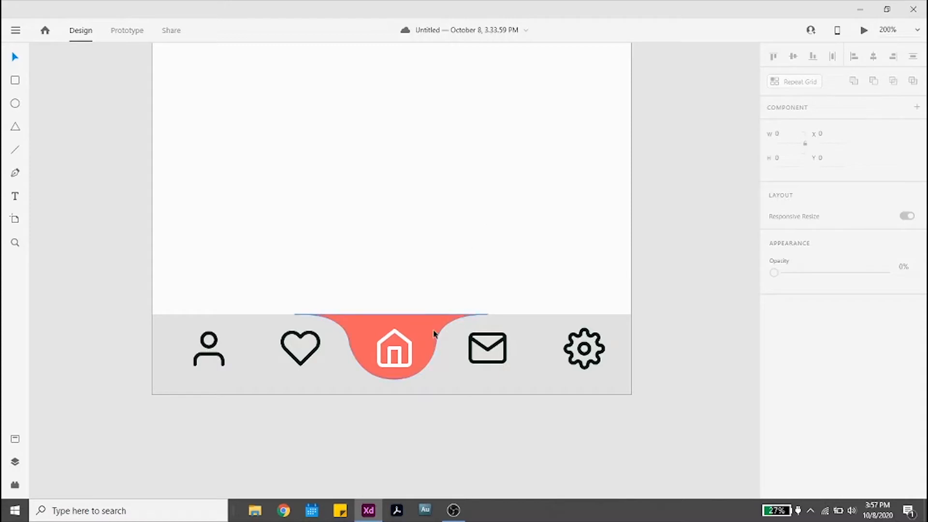
pyautogui.click(393, 337)
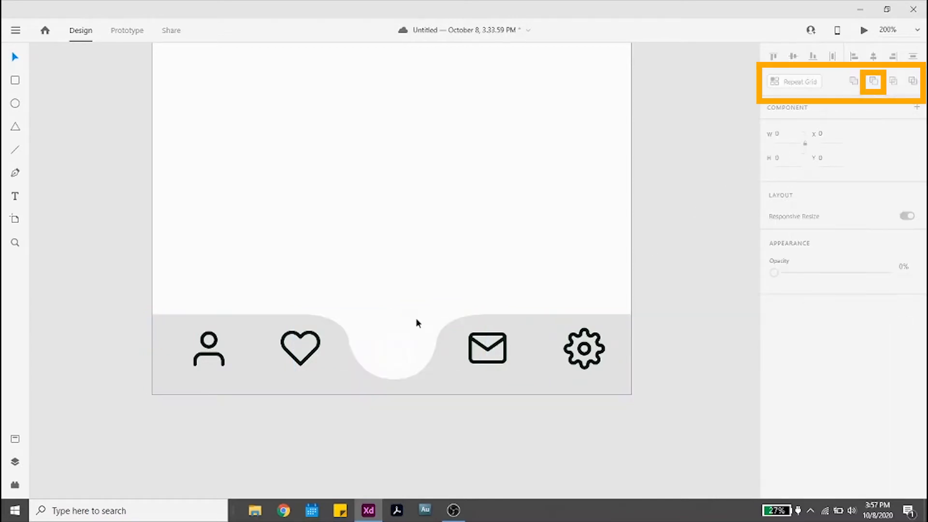
# Draw a teal ellipse inside the notch, sitting behind the white home icon
pyautogui.click(397, 323)
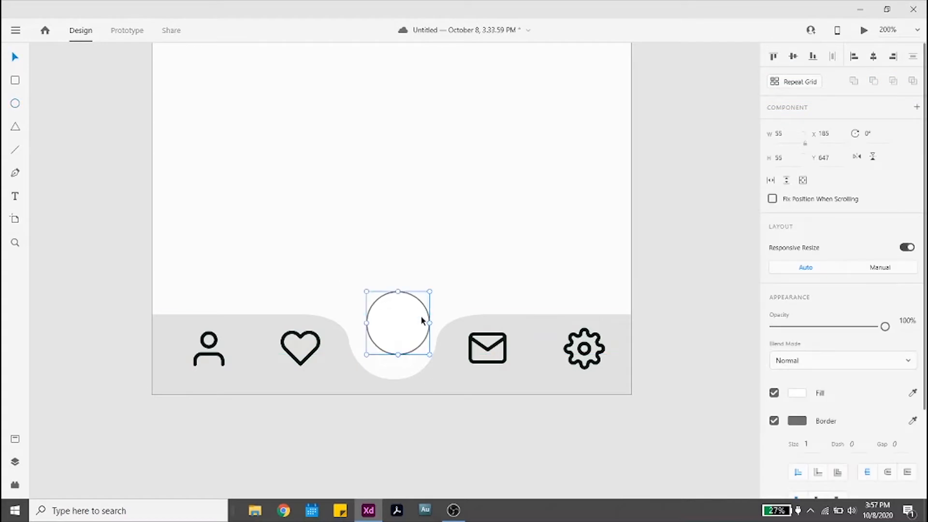
pyautogui.moveTo(422, 320); pyautogui.dragTo(391, 328)
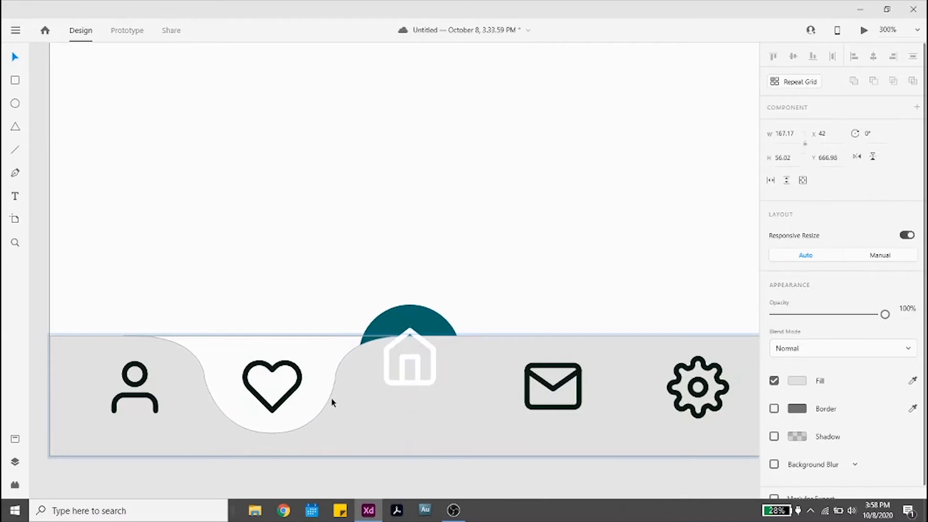
# Duplicate the artboard so the notch and teal circle highlight the heart icon
pyautogui.click(410, 356)
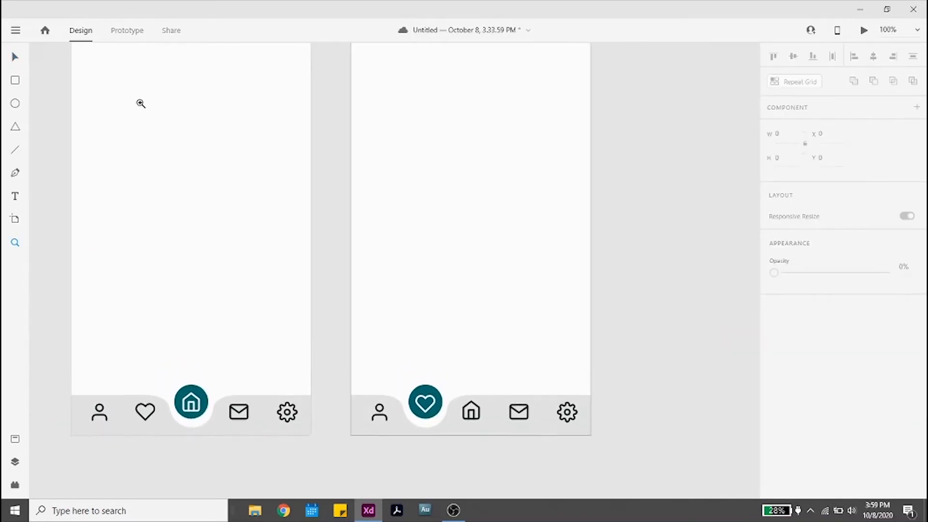
# In Prototype mode, wire the heart icon to the other artboard with Auto-Animate and Snap easing
pyautogui.click(127, 29)
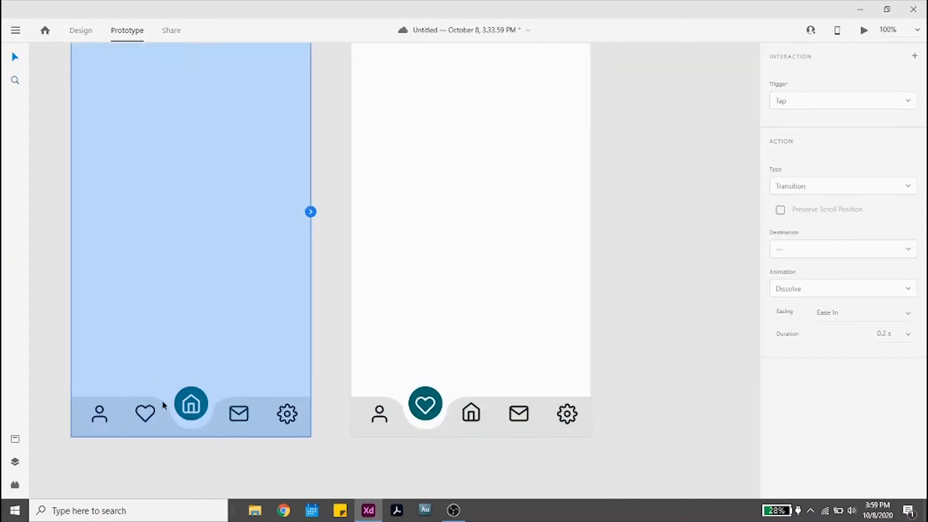
pyautogui.click(145, 413)
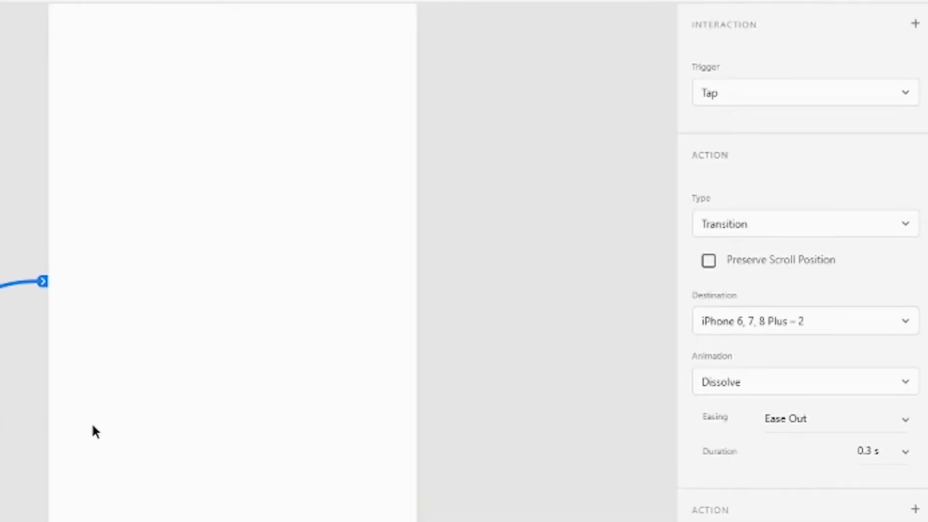
pyautogui.click(803, 223)
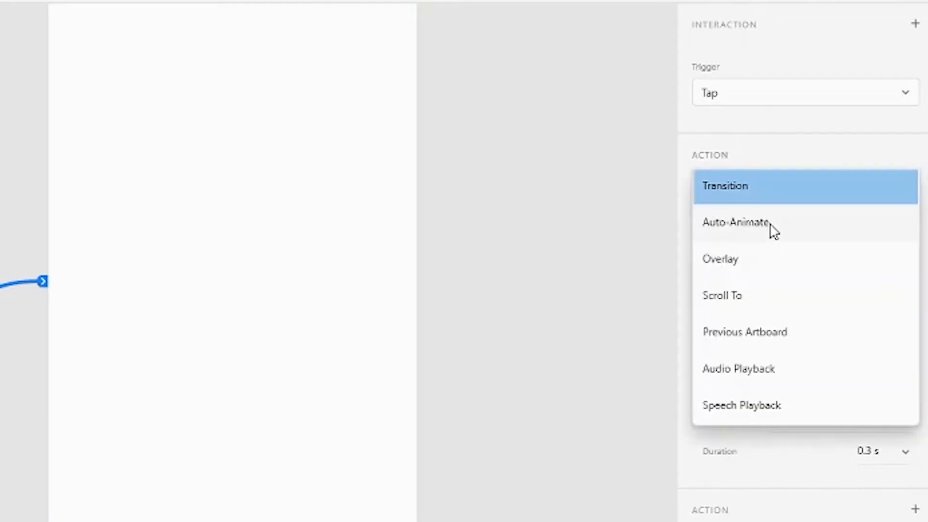
pyautogui.click(734, 224)
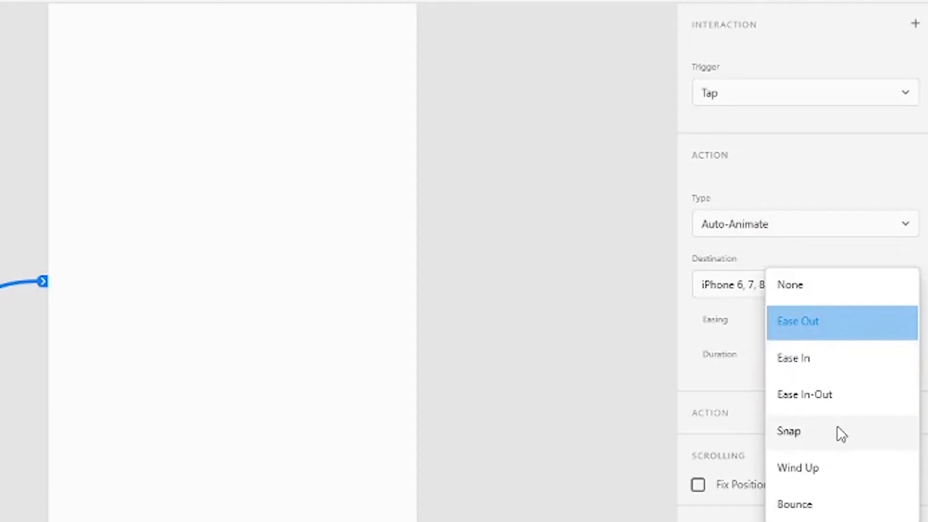
pyautogui.click(789, 431)
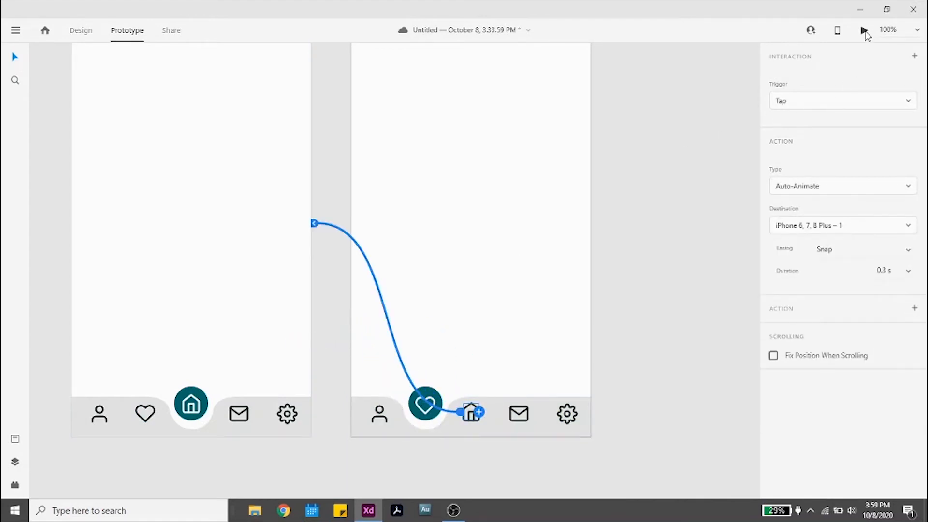
# Run the two-screen prototype in the Desktop Preview window
pyautogui.click(863, 30)
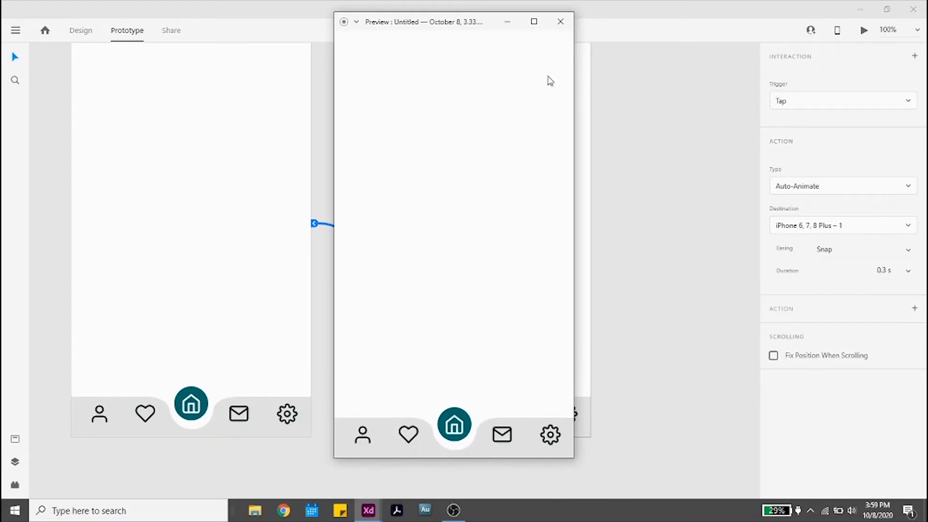
pyautogui.click(559, 22)
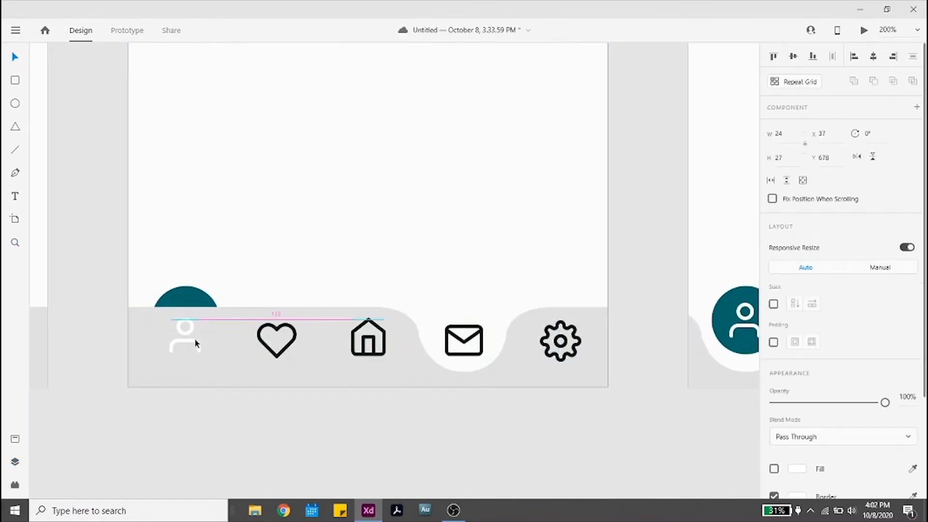
# Place the notch and teal circle behind the user icon, then the gear icon, on new artboards
pyautogui.click(463, 340)
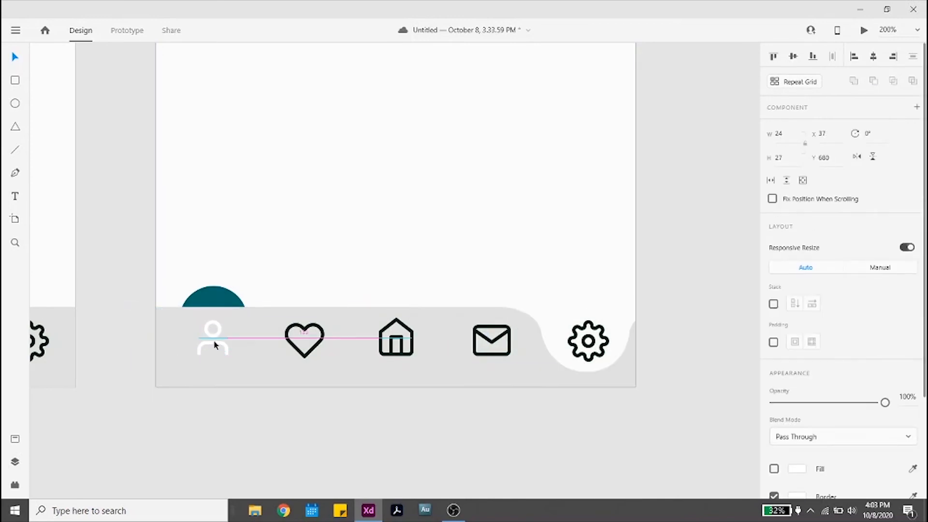
pyautogui.click(588, 338)
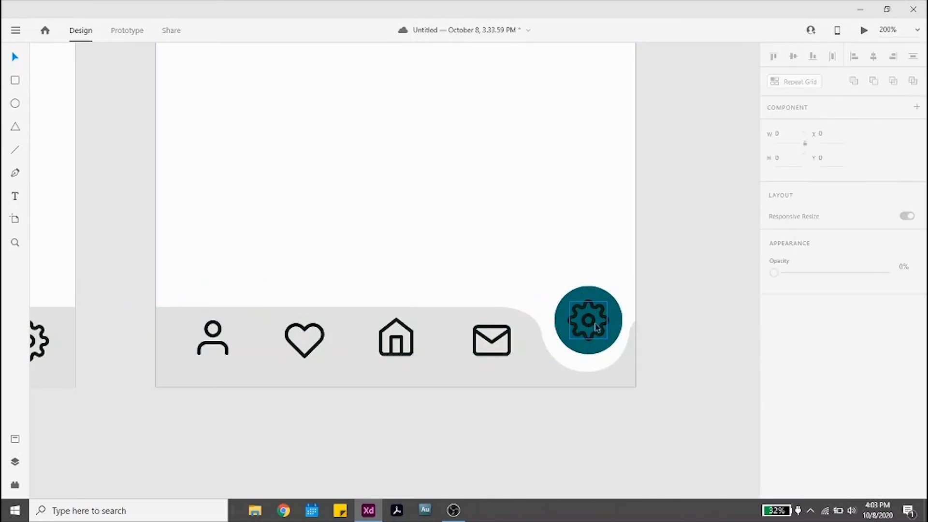
# Wire the remaining icons to their matching artboards via the destination dropdown, mail to Messages
pyautogui.click(126, 30)
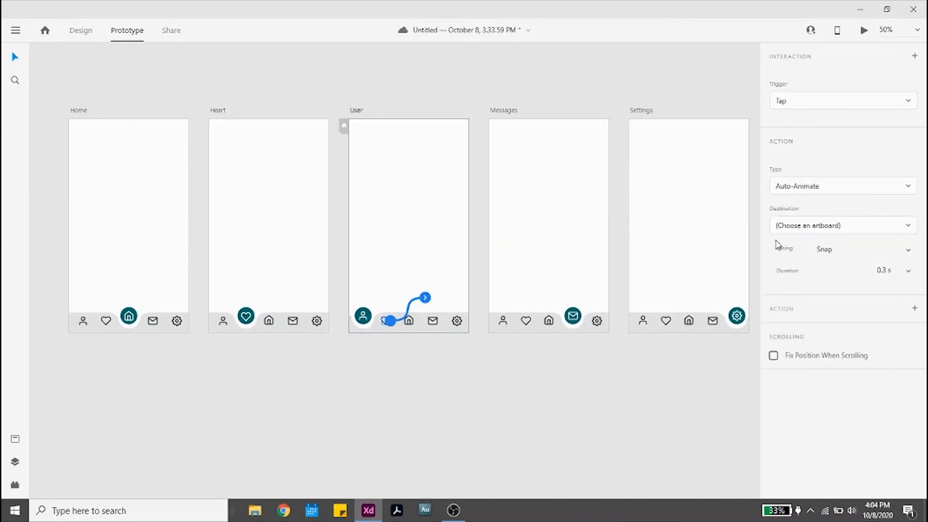
pyautogui.click(840, 225)
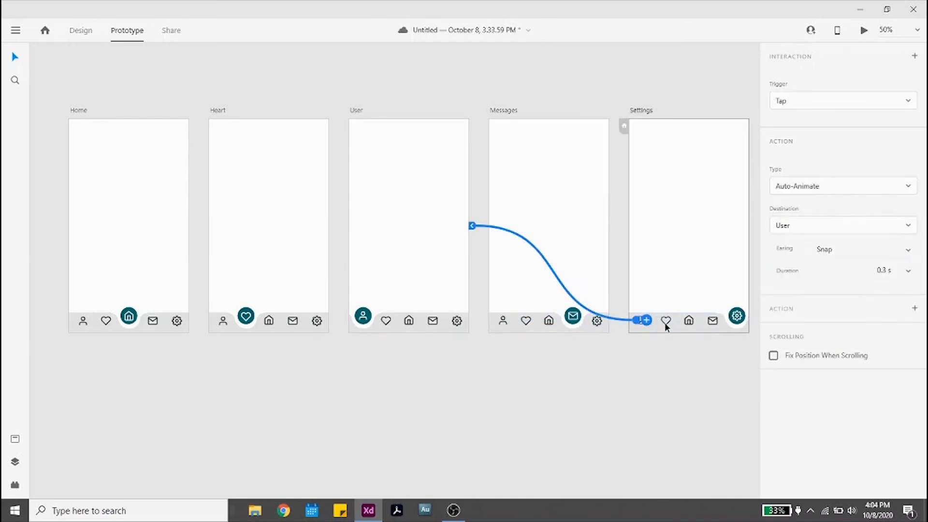
pyautogui.click(839, 225)
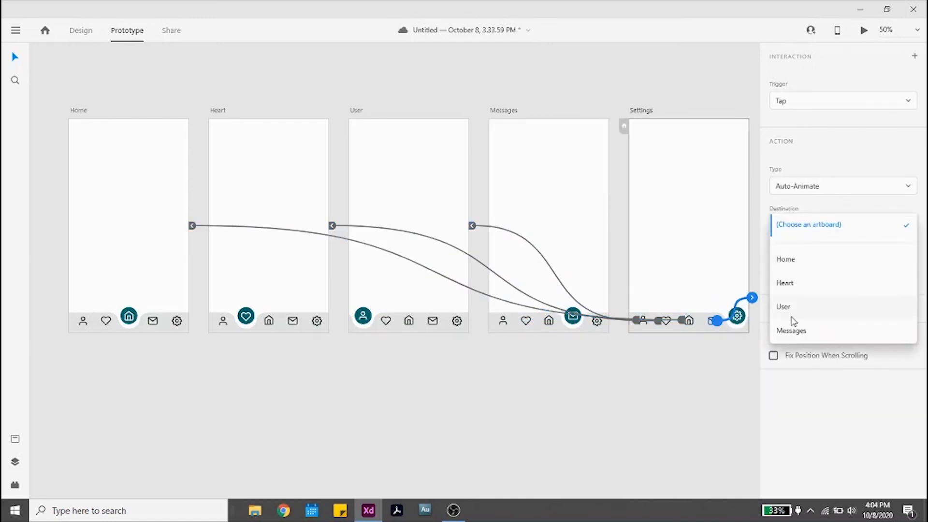
pyautogui.click(863, 30)
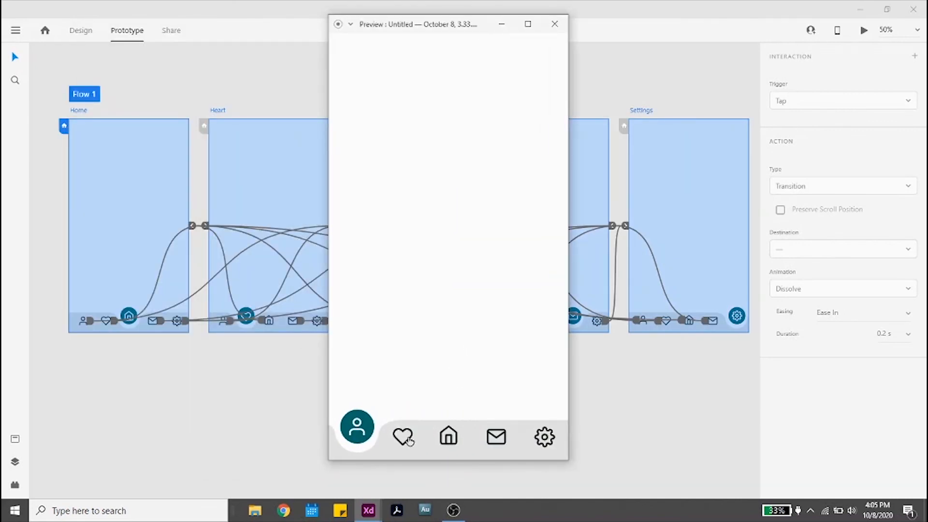
# In the preview, tap heart then mail so the teal circle moves between screens
pyautogui.click(496, 437)
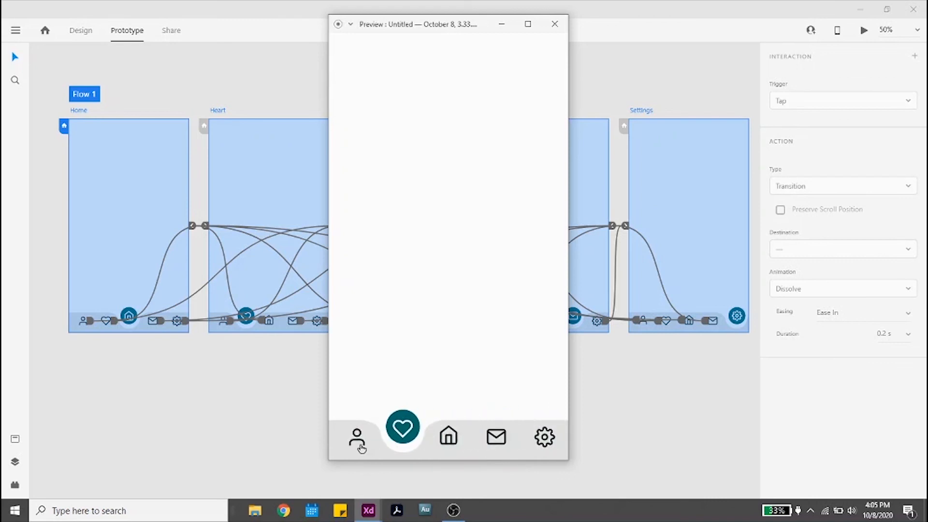
pyautogui.click(494, 437)
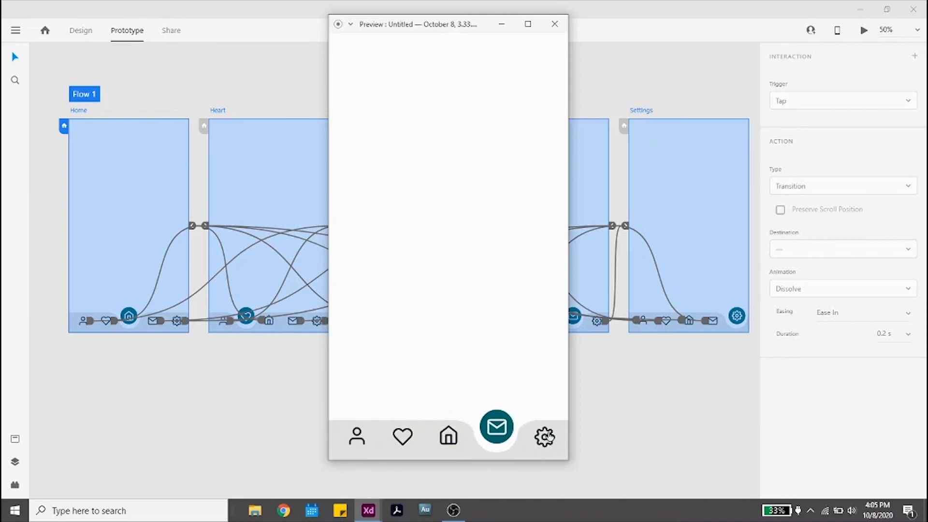